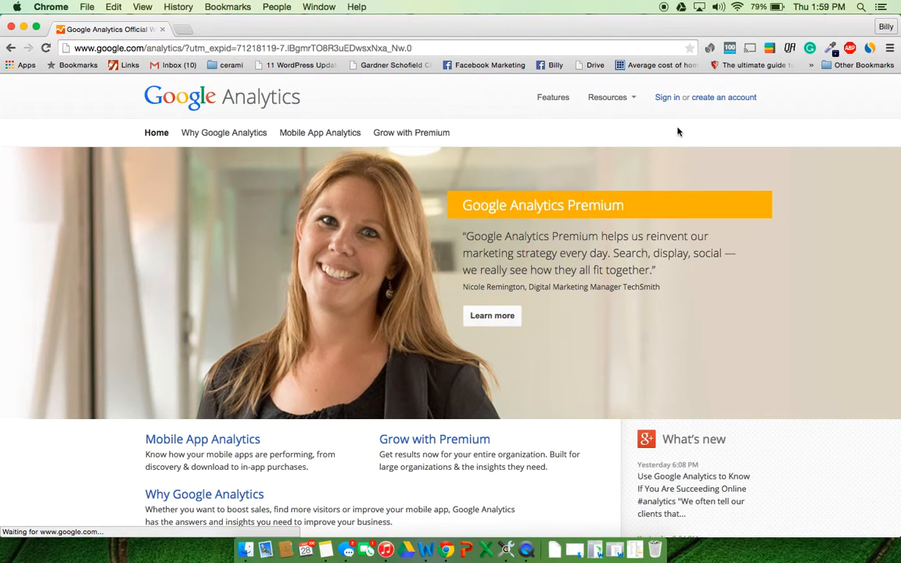
Step: Sign in to Google Analytics with the account password to reach the account home
click(666, 97)
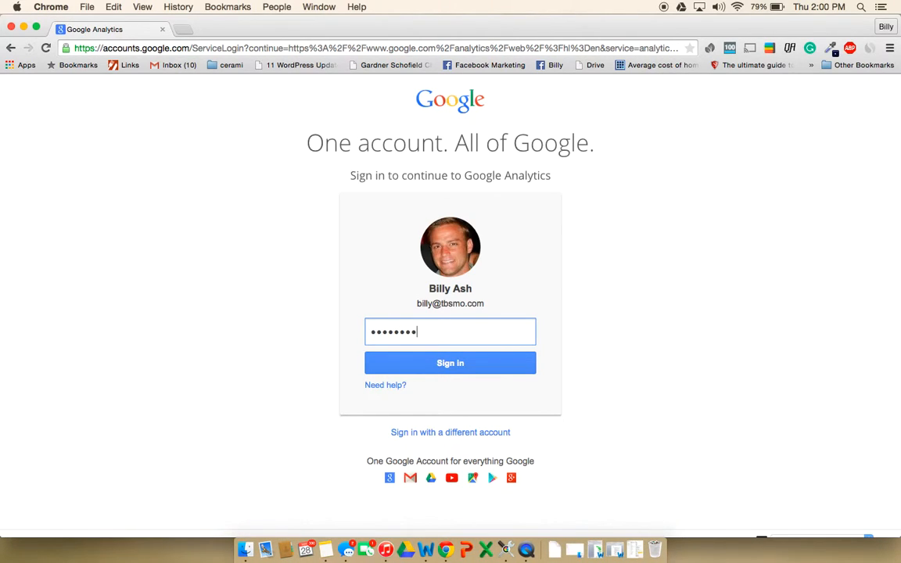
click(450, 363)
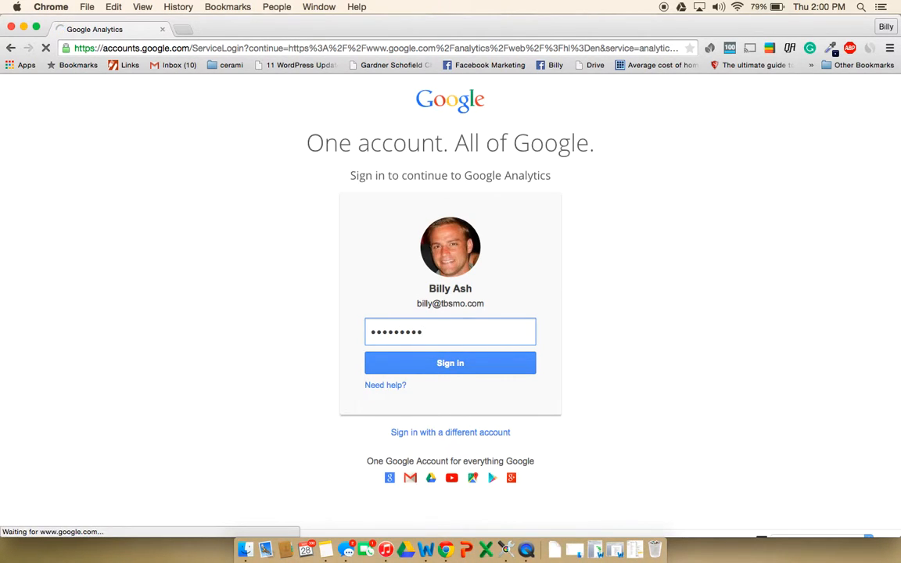
click(451, 363)
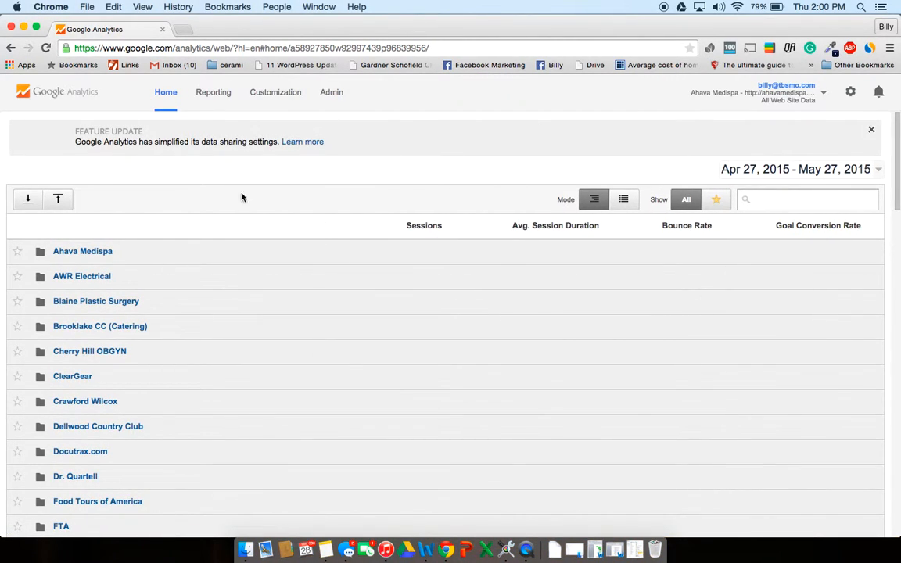
mouse_move(178, 29)
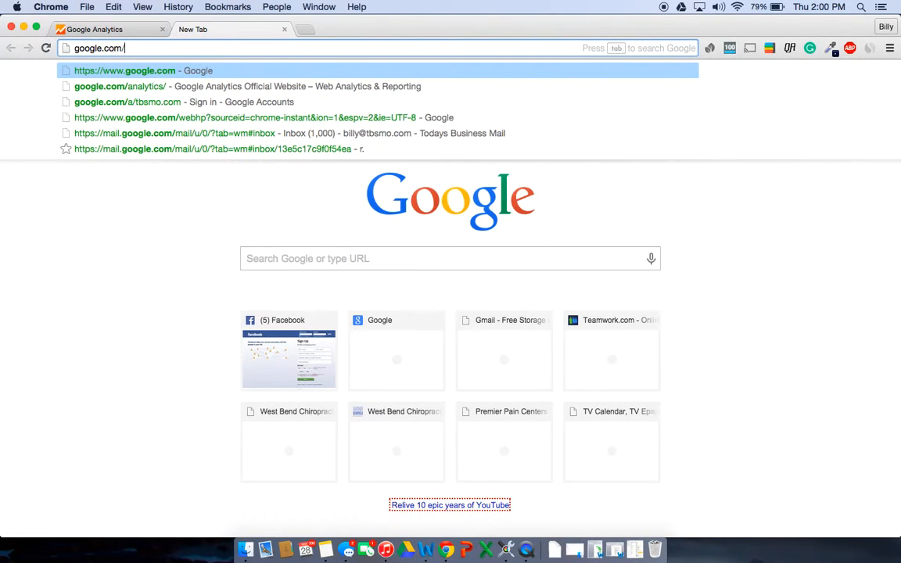
Step: Load the Google Analytics account home in the second browser tab via Access Google Analytics
click(126, 86)
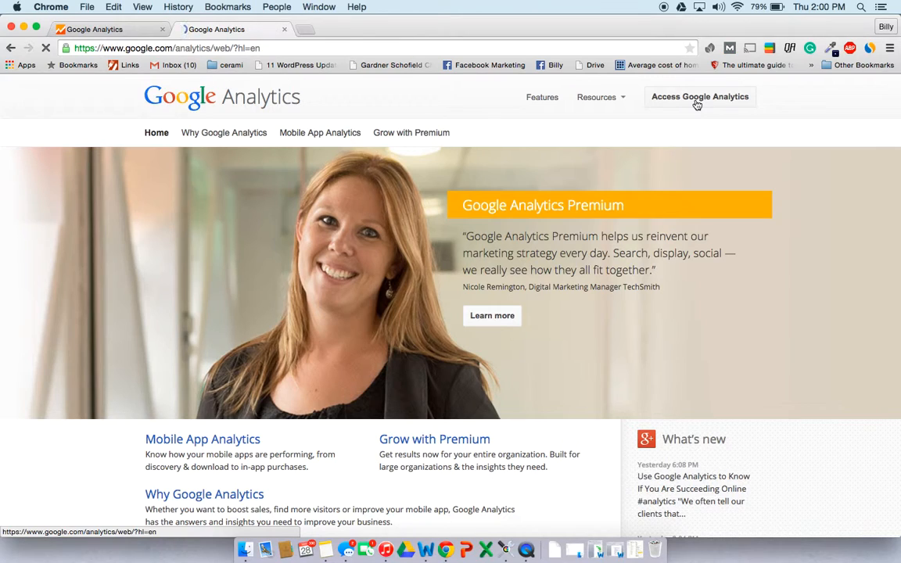
click(700, 97)
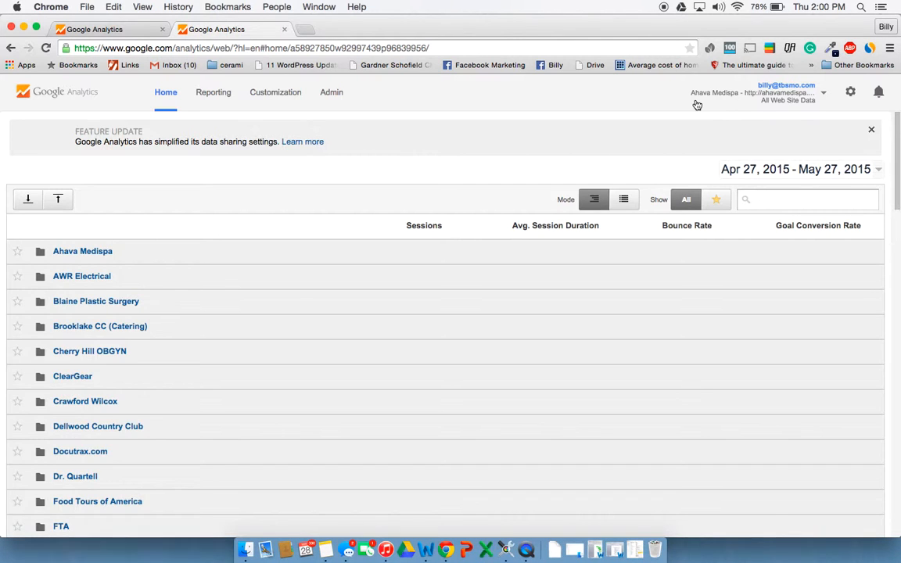
Step: Open the TBSMO (New Site) All Web Site Data view from the account list
scroll(down, 3)
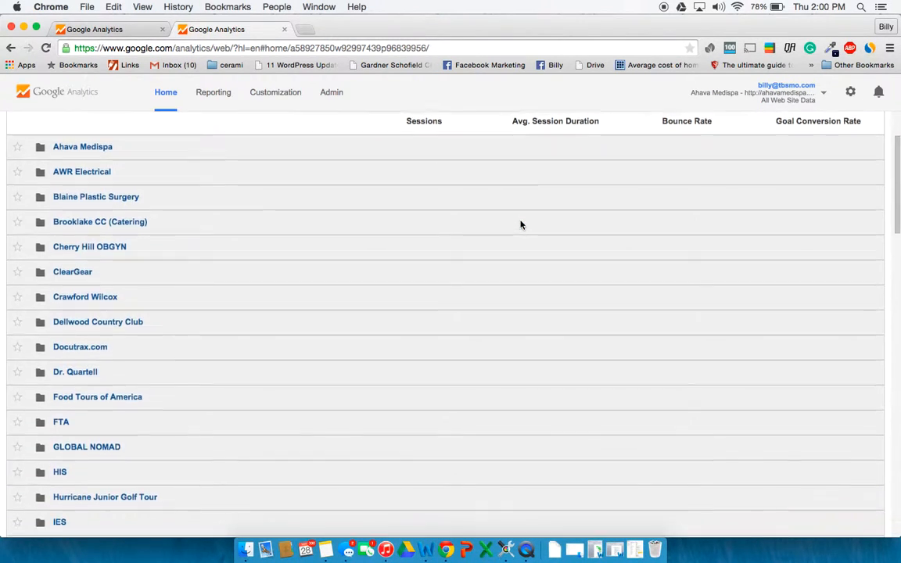
scroll(down, 3)
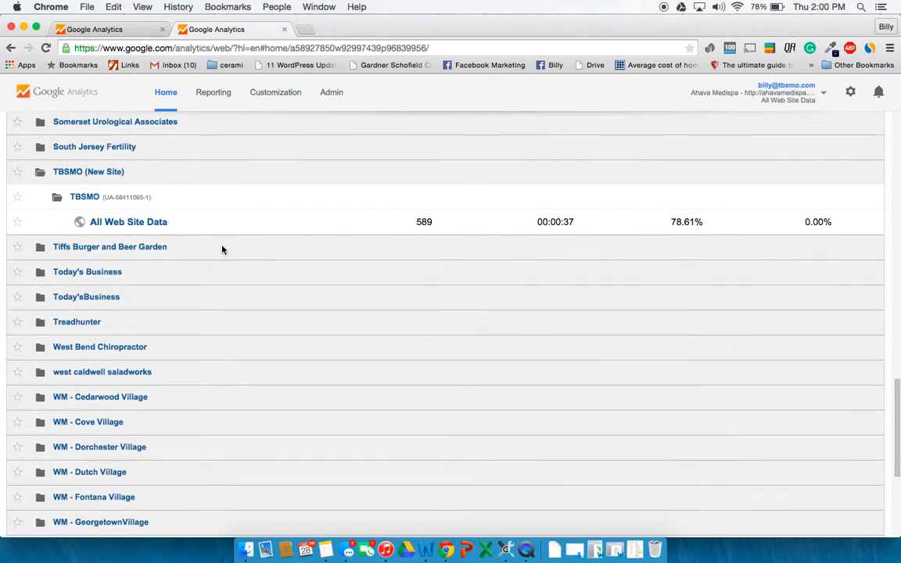
click(128, 222)
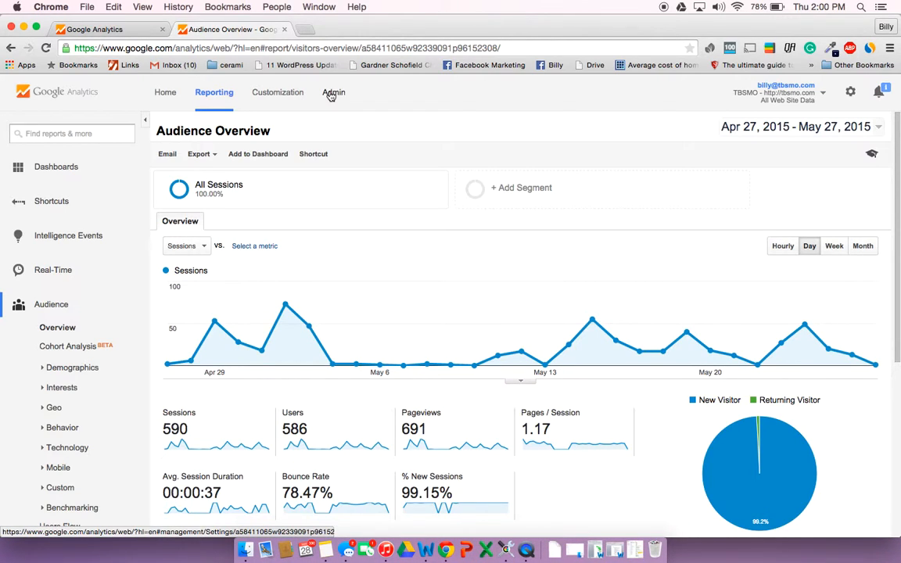
Step: Go to Admin and show User Management for the TBSMO (New Site) account
click(332, 93)
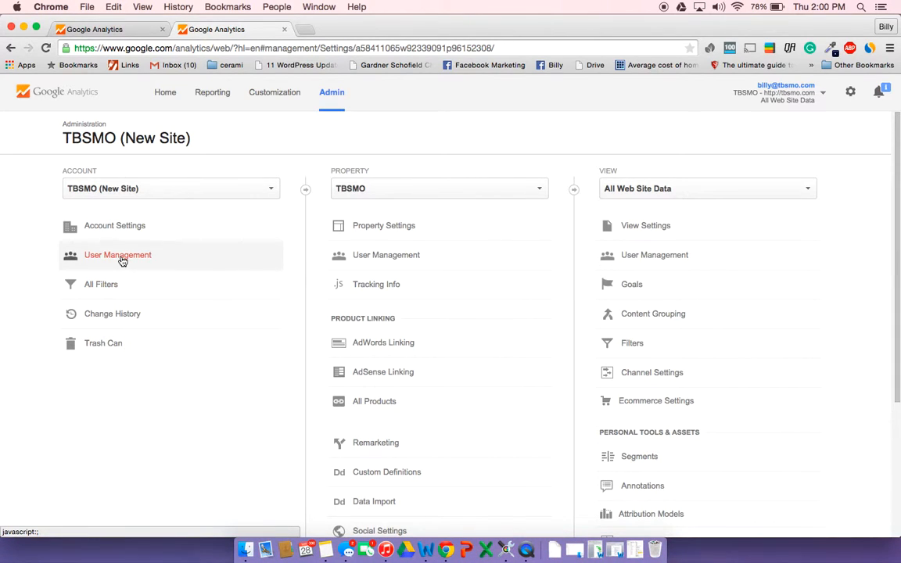
click(117, 254)
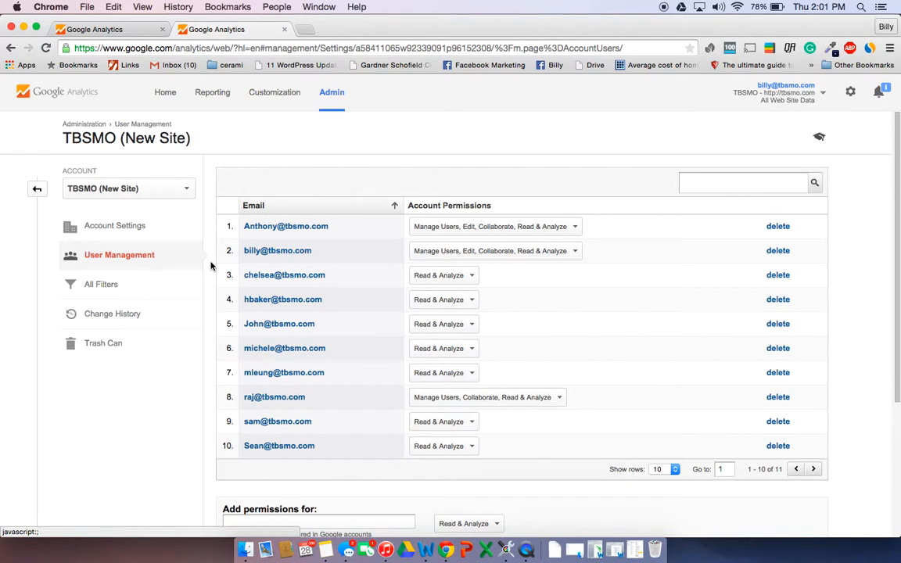
scroll(down, 3)
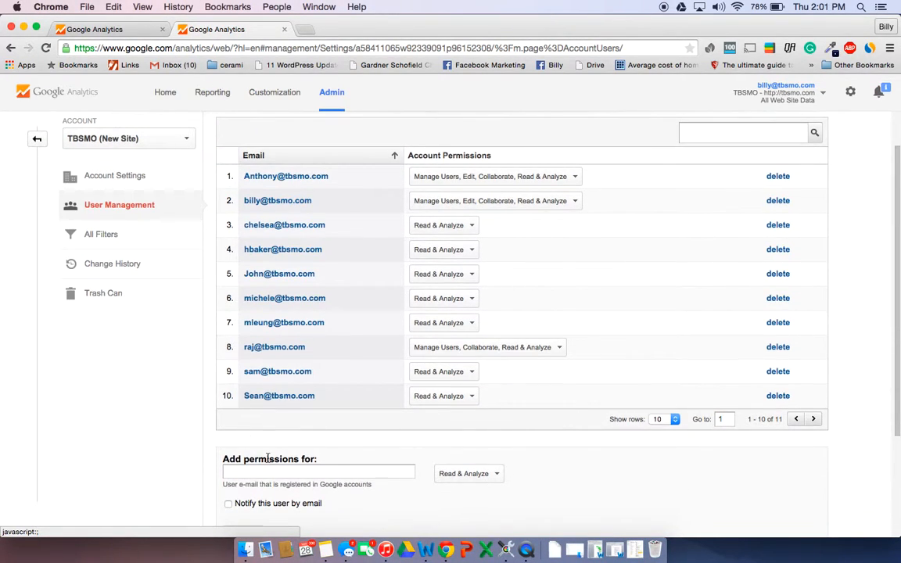
click(319, 471)
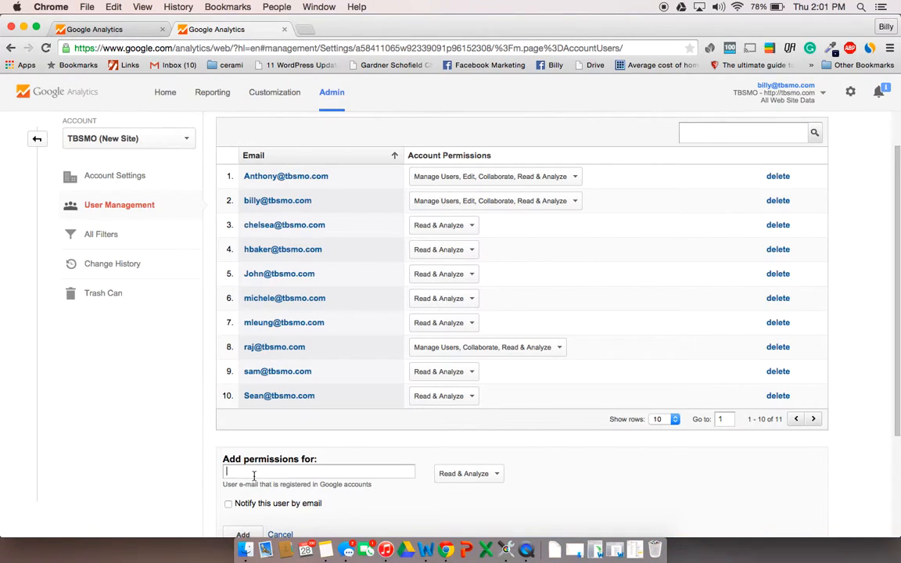
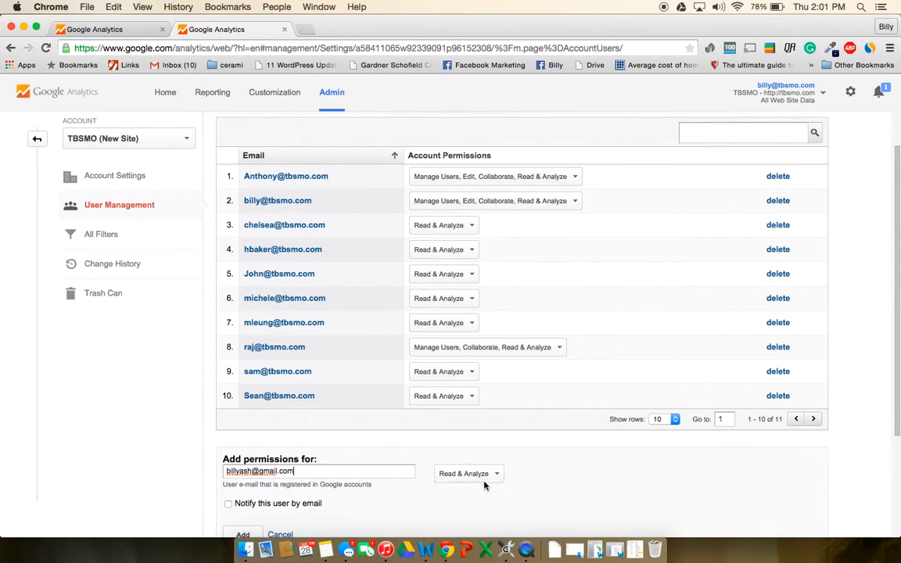
click(467, 472)
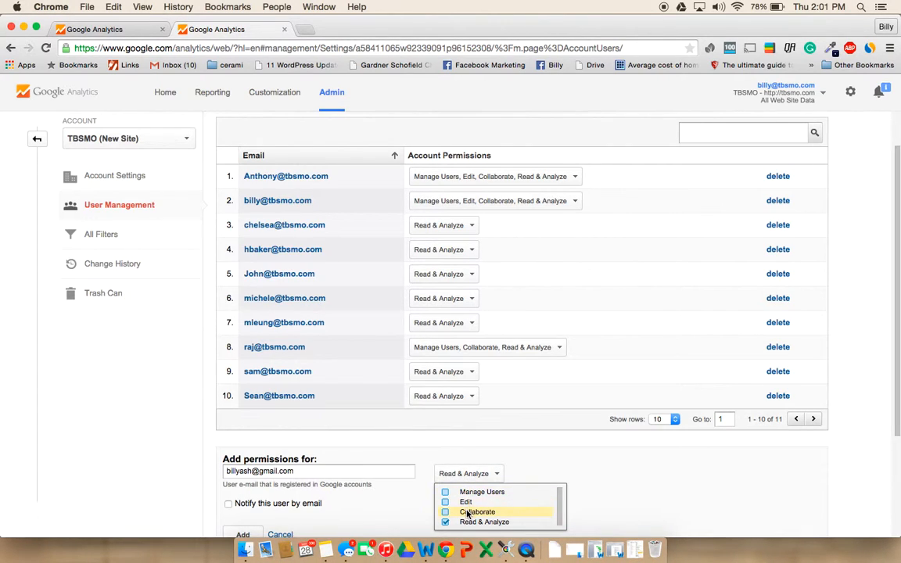
Step: Tick Edit and Manage Users so all four permissions apply, with email notification on
click(466, 500)
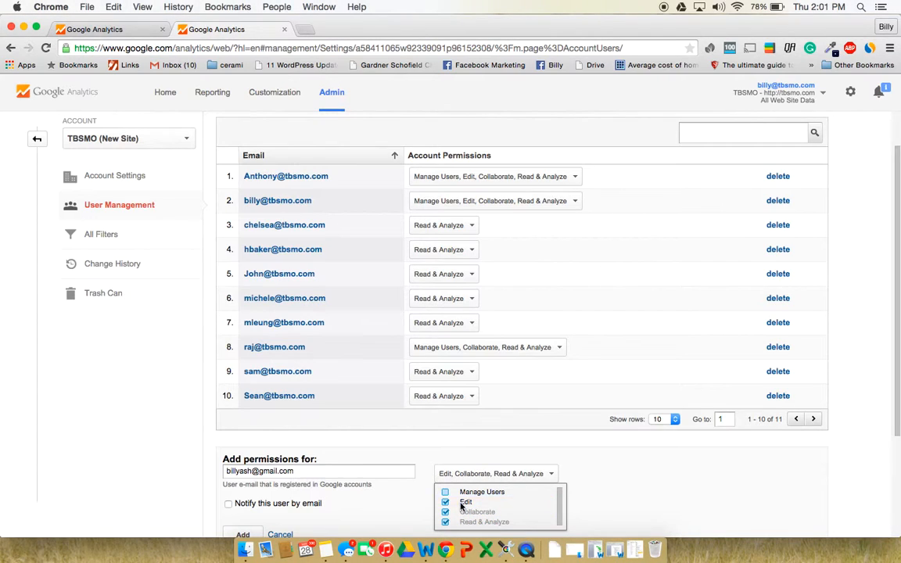
click(446, 491)
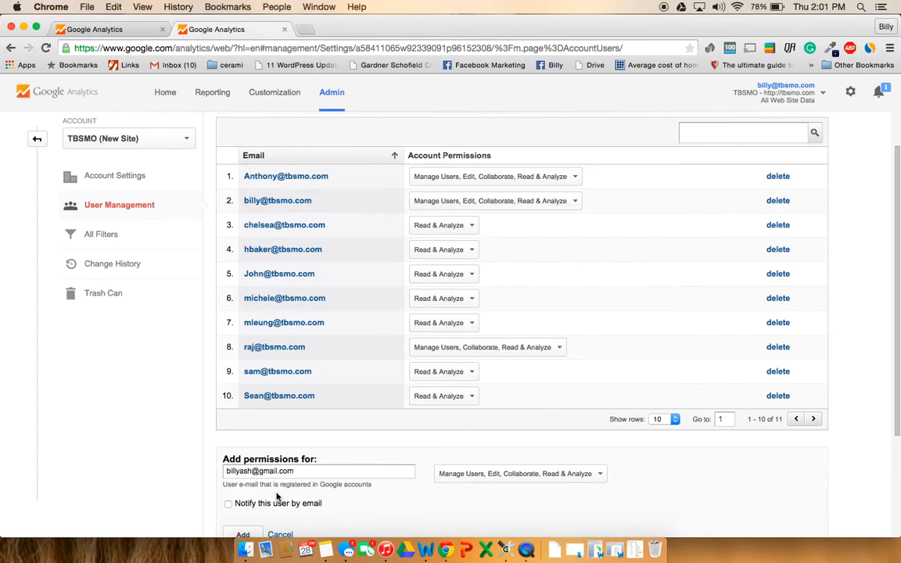
mouse_move(244, 504)
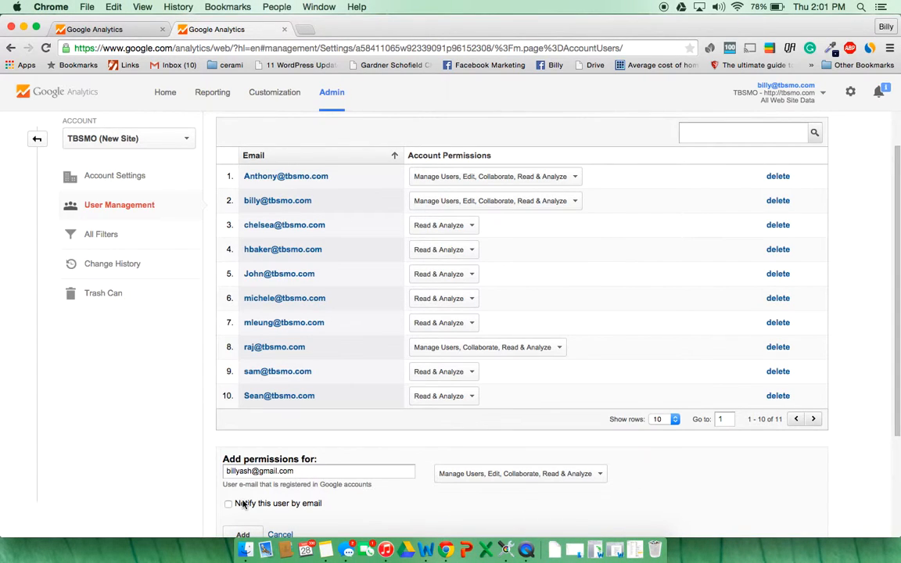
click(229, 504)
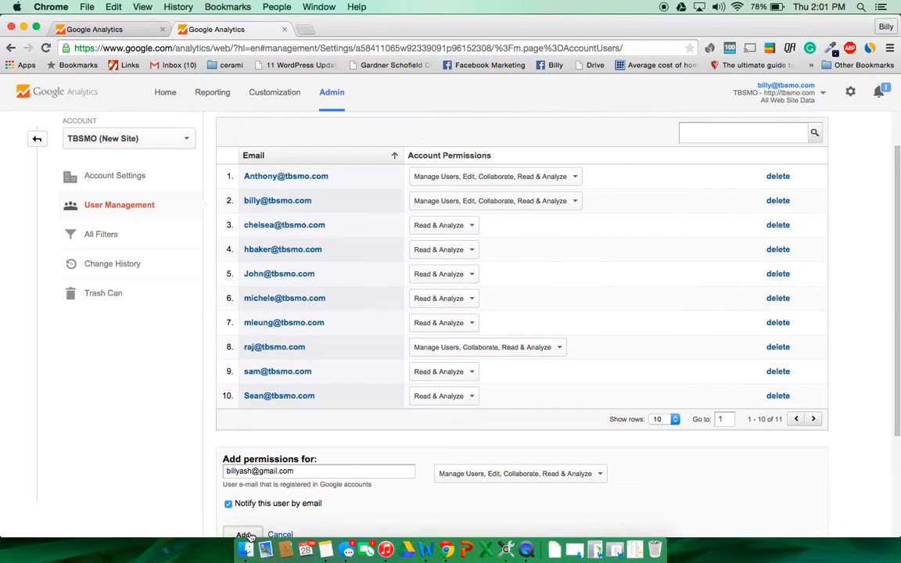
scroll(down, 3)
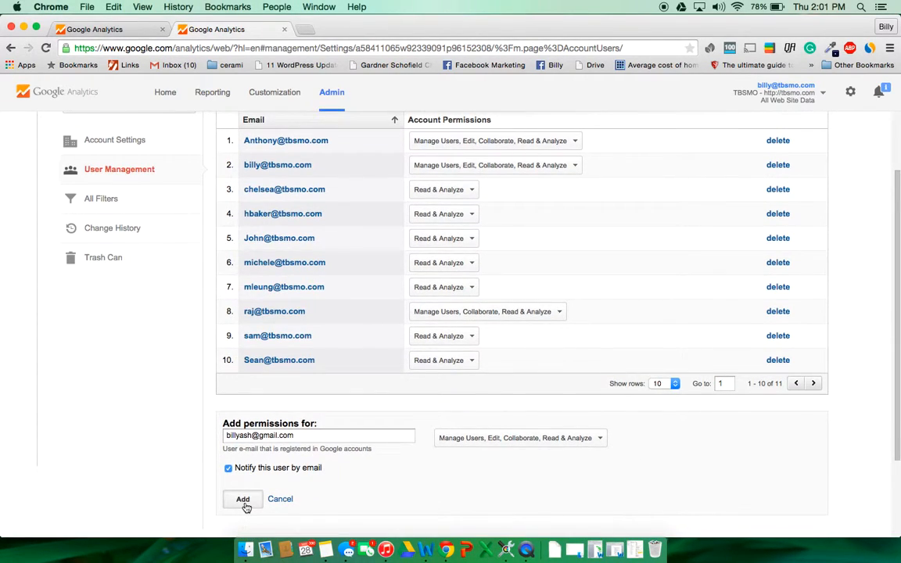
click(243, 499)
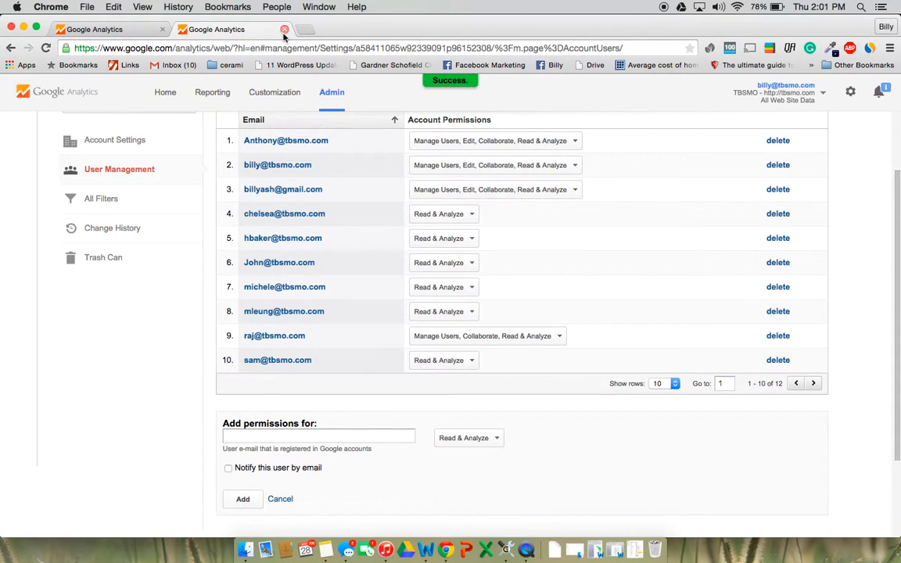
mouse_move(523, 516)
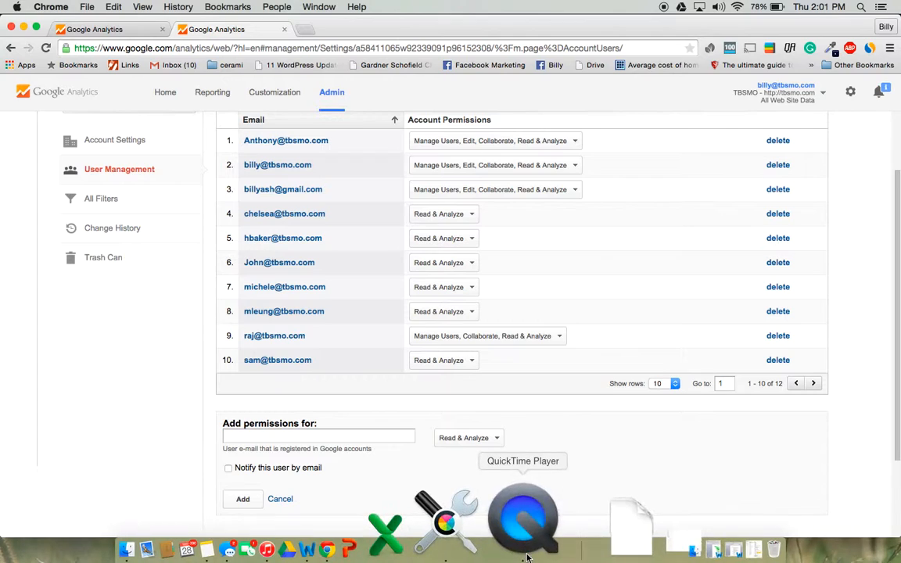